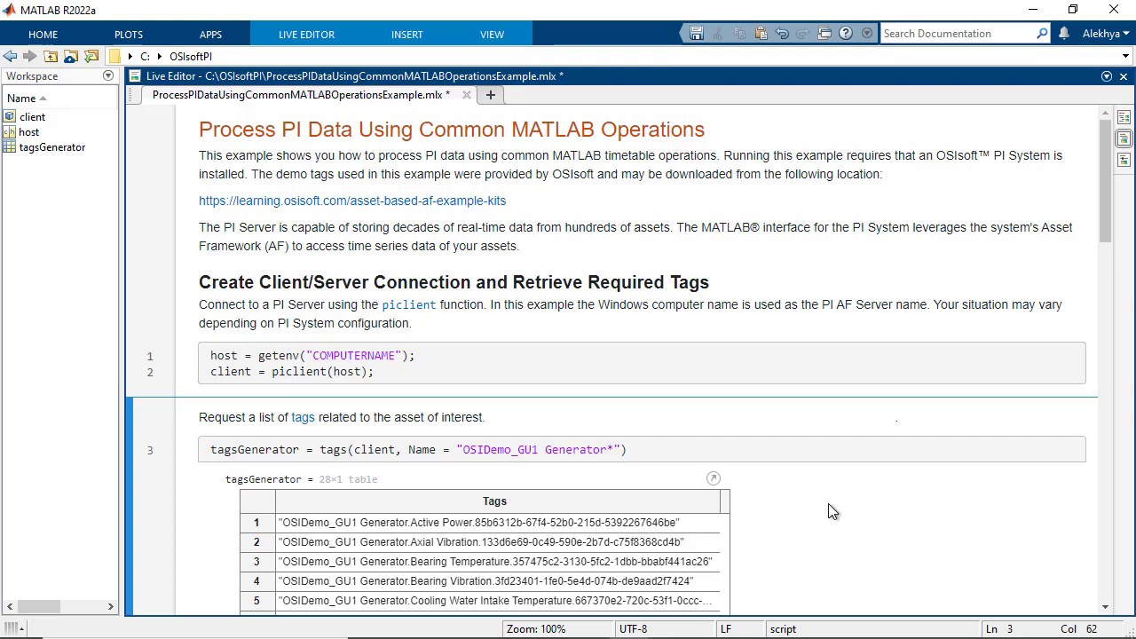
# Step: Scroll to the 3×1 voltage tag table filtered from the generator tags
pyautogui.scroll(-3)
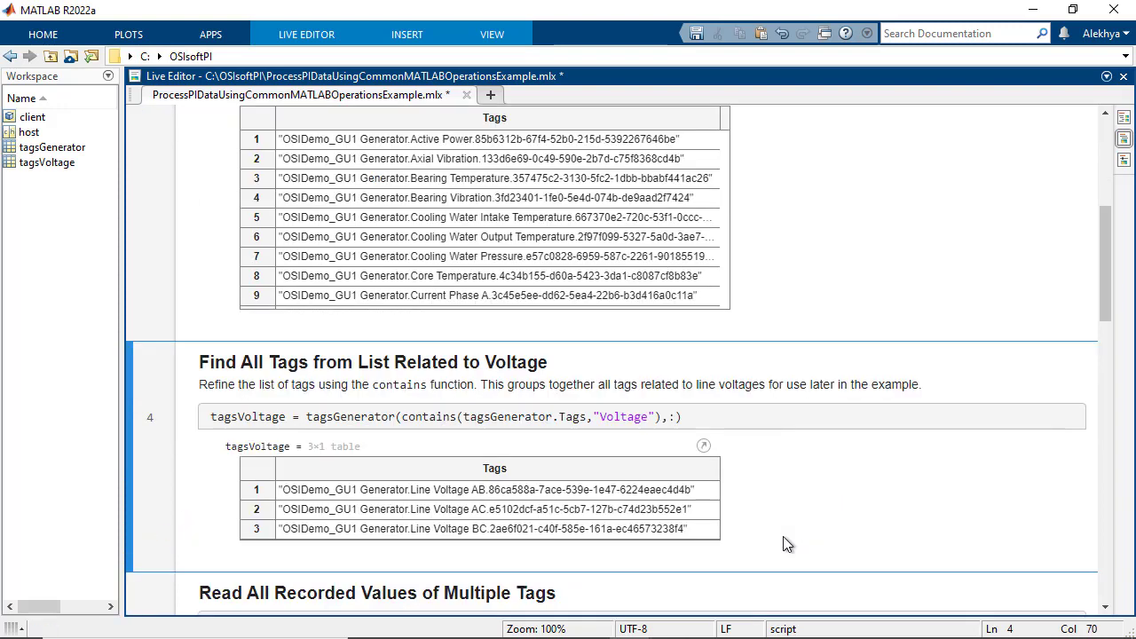
# Step: Read earliest values of the three voltage tags into the 3×3 voltageEarliestTT timetable
pyautogui.scroll(-3)
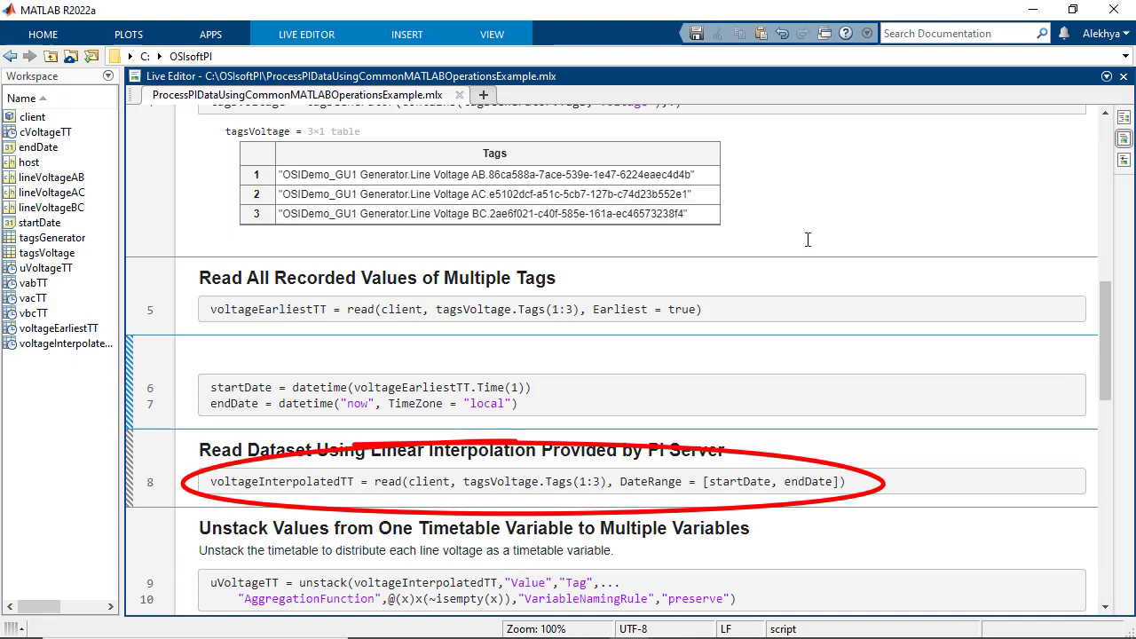
pyautogui.click(199, 355)
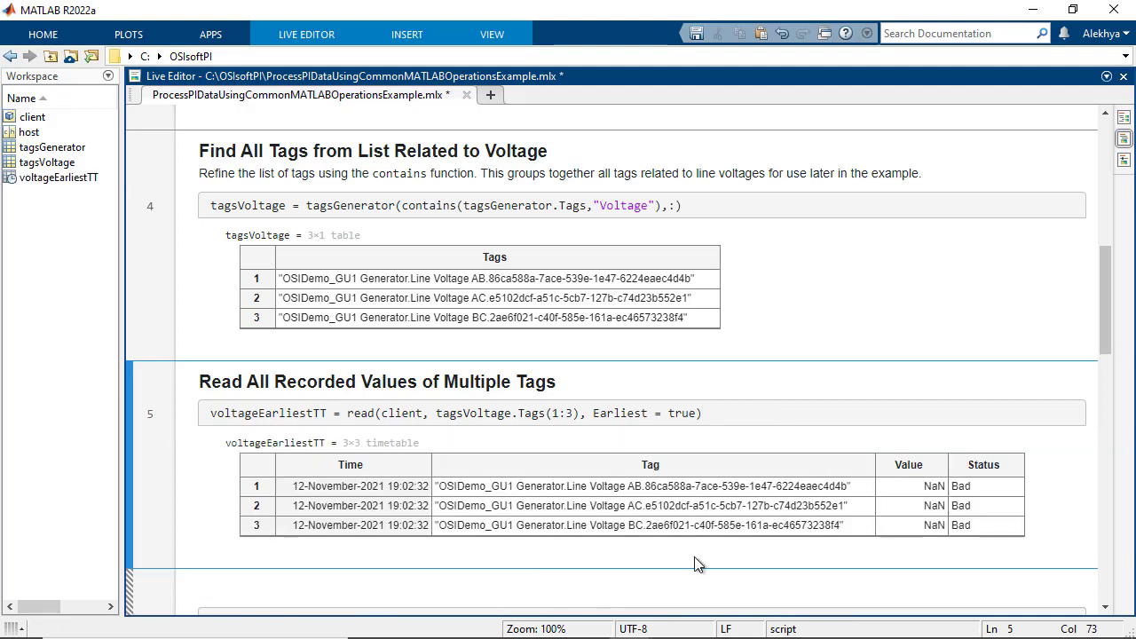
# Step: Set startDate to 12-Nov-2021 19:02:32 and endDate to 22-Apr-2022 17:36:44
pyautogui.click(702, 413)
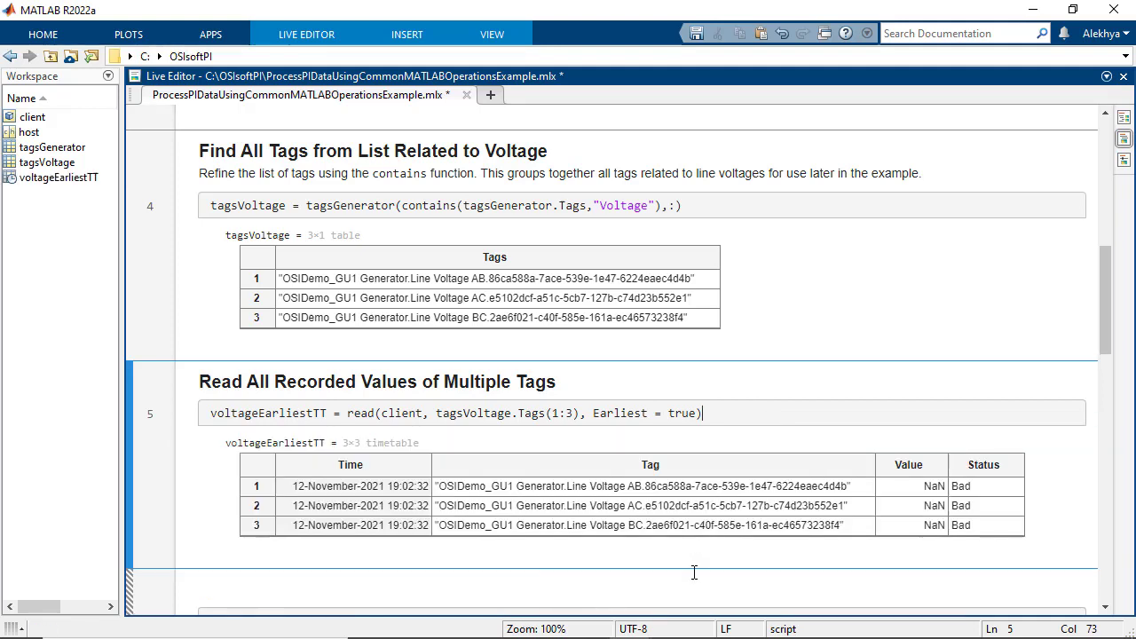
pyautogui.scroll(-3)
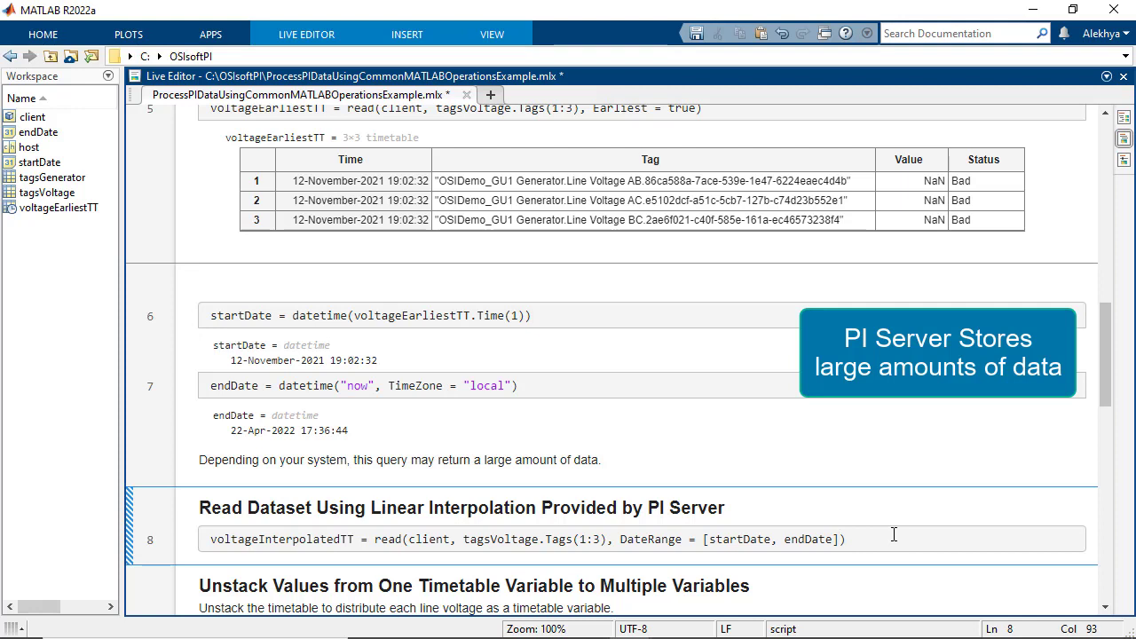
pyautogui.click(837, 539)
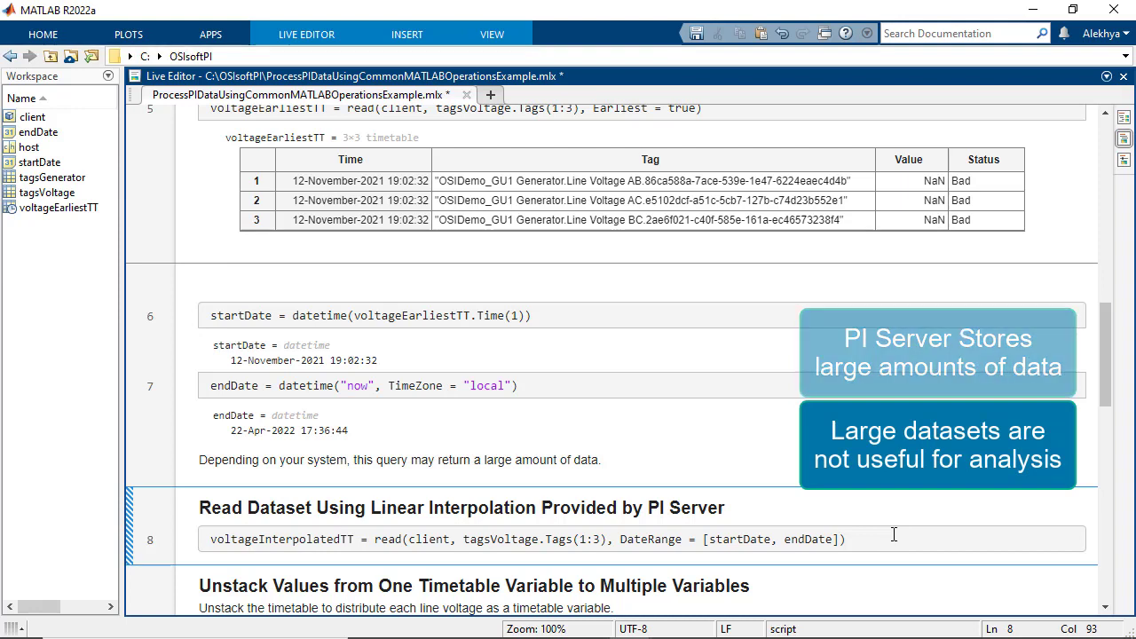
# Step: Add Interval = hours(4) to the interpolated read, giving a 2901×3 timetable
pyautogui.write(',')
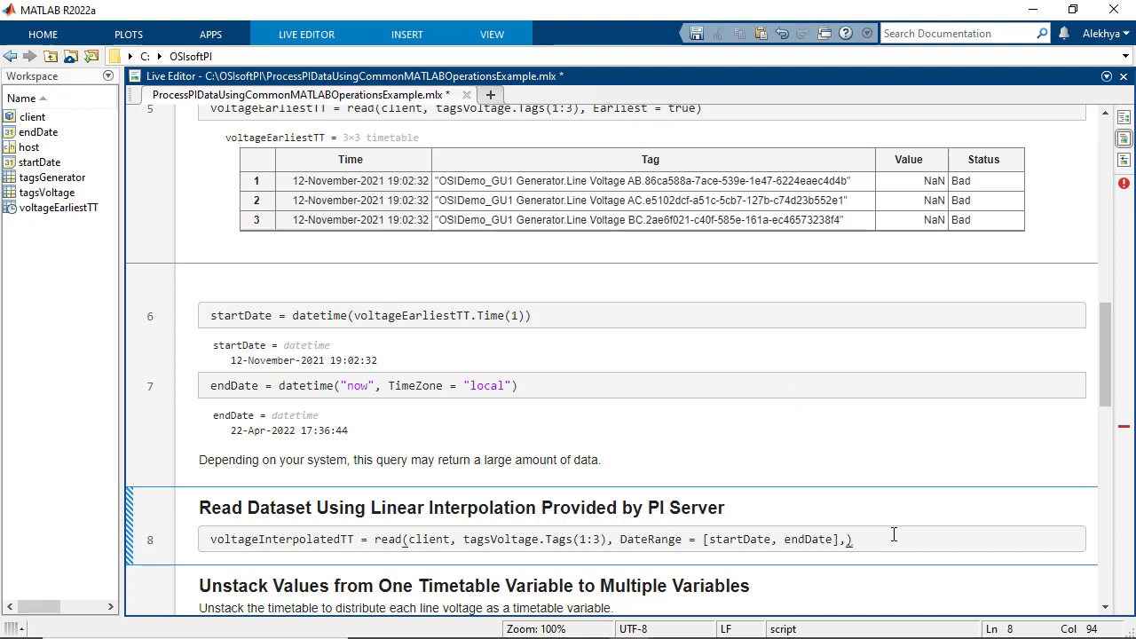
pyautogui.write('INterval')
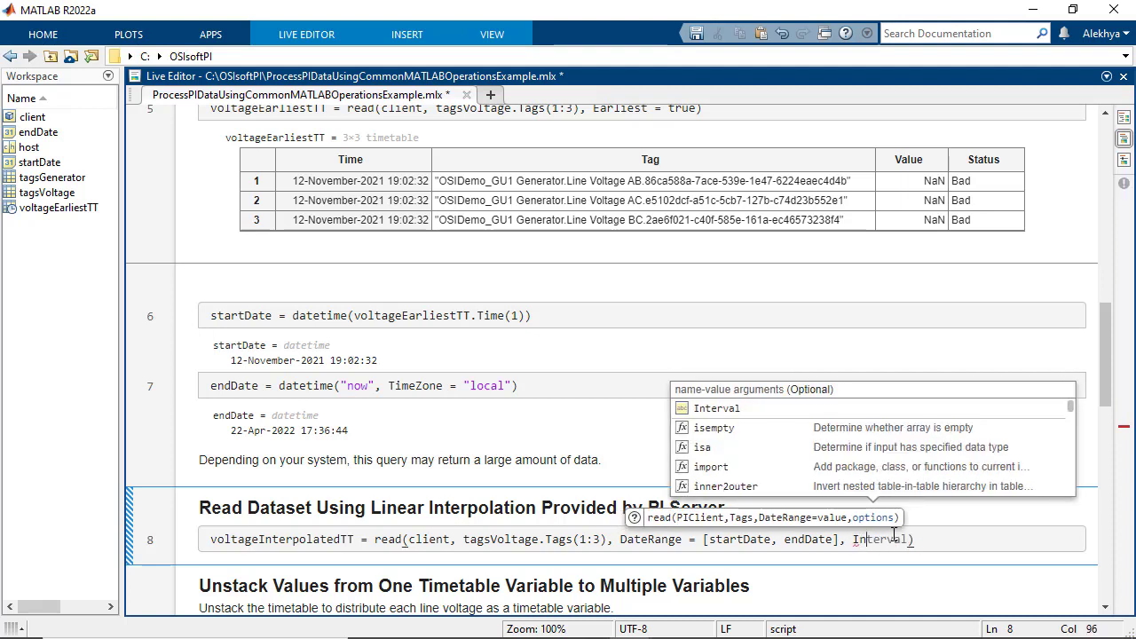
pyautogui.write('=')
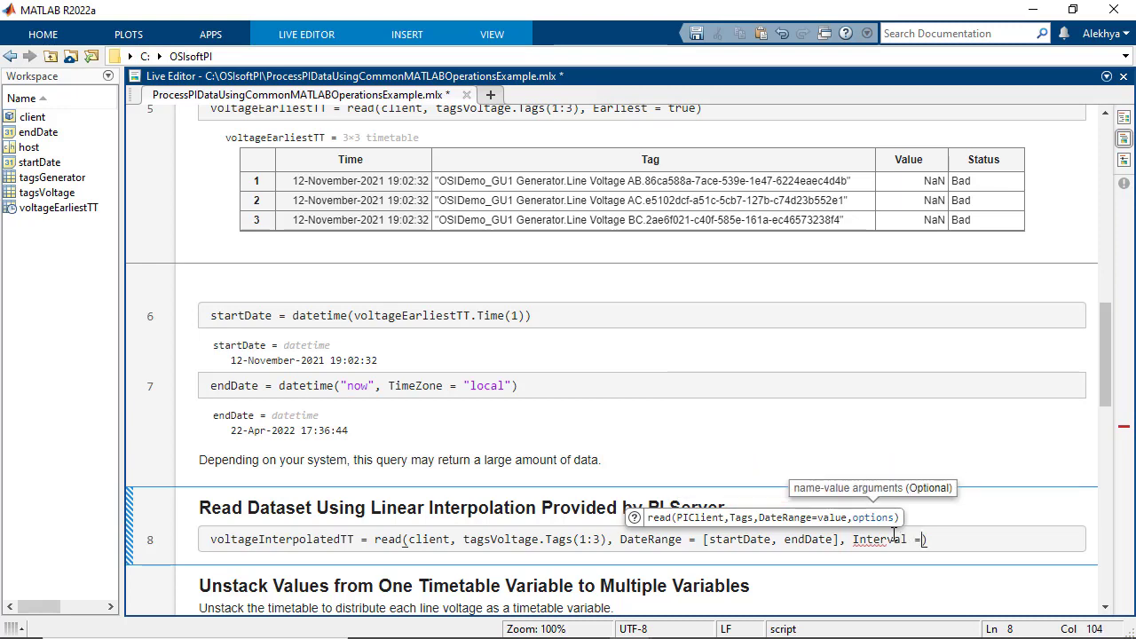
pyautogui.write('hours(4')
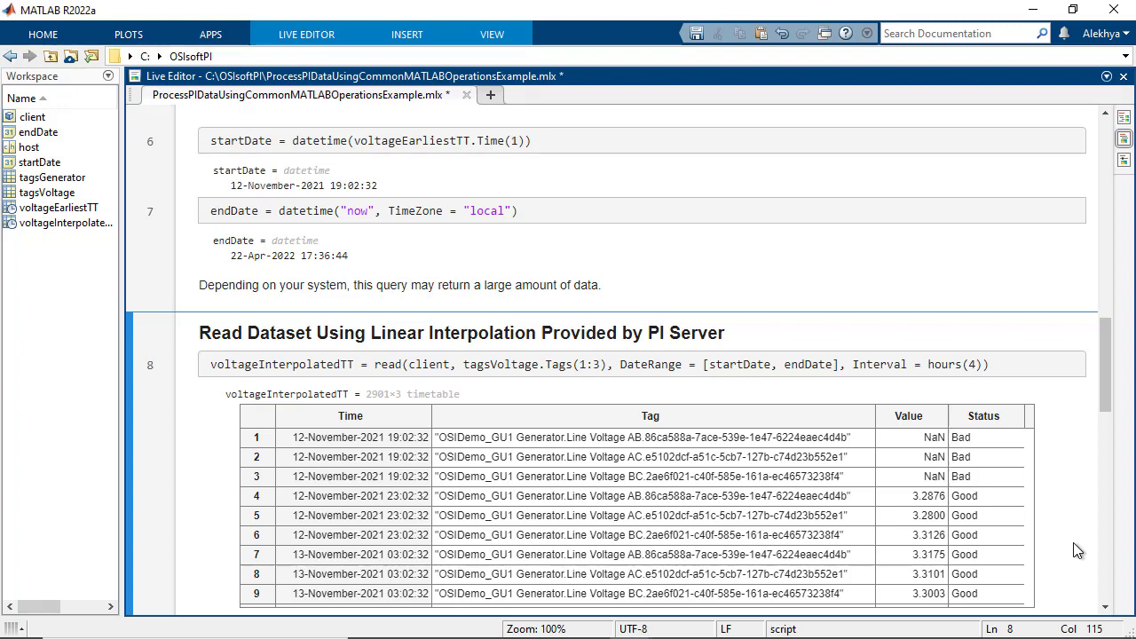
# Step: Unstack voltages into per-line timetables and view the Voltage AB, AC, BC plots
pyautogui.scroll(-3)
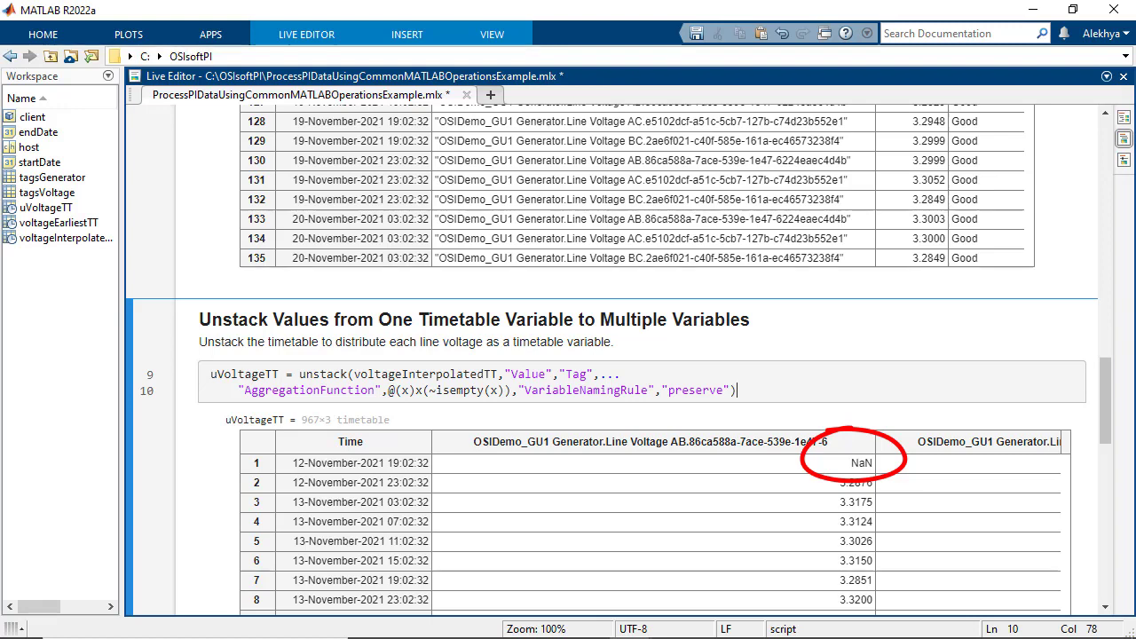
pyautogui.scroll(-3)
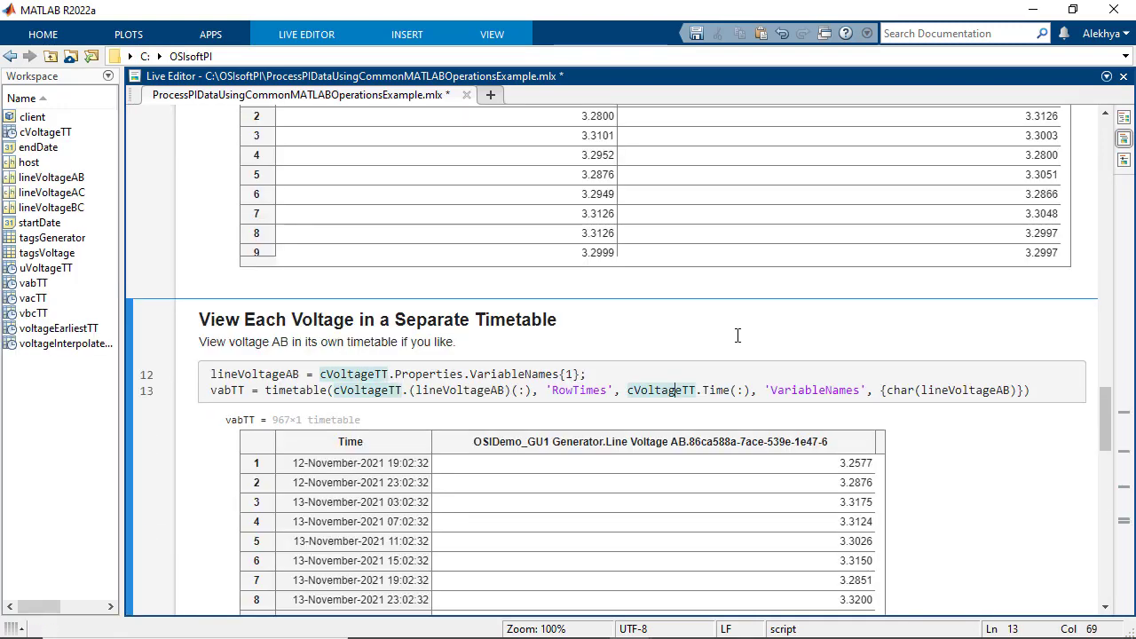
pyautogui.scroll(-3)
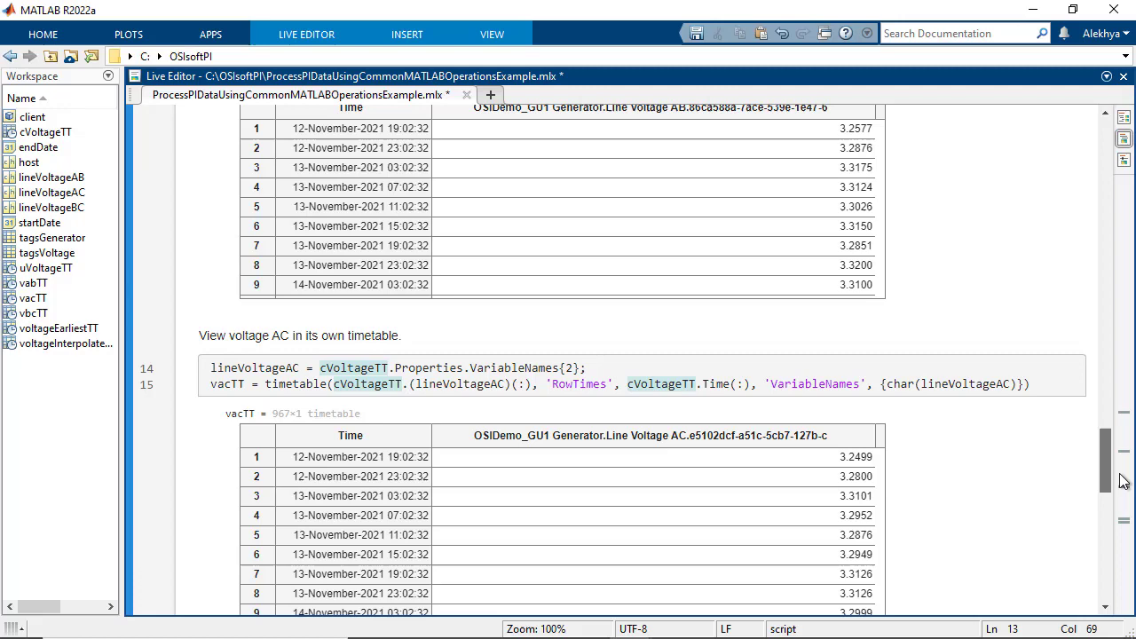
pyautogui.scroll(-3)
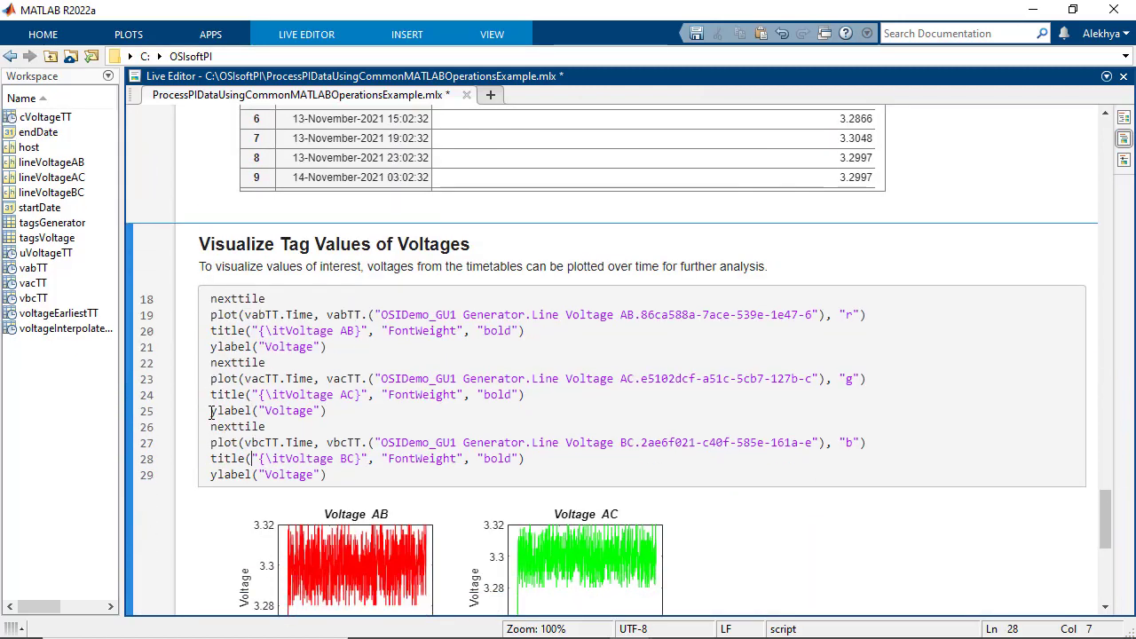
pyautogui.scroll(-3)
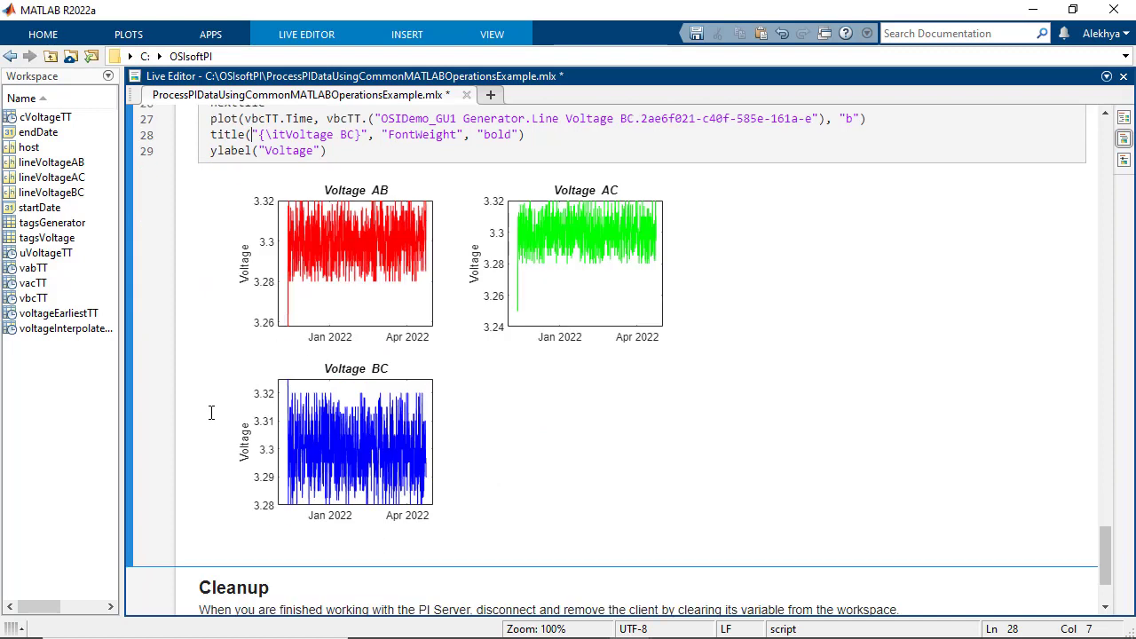